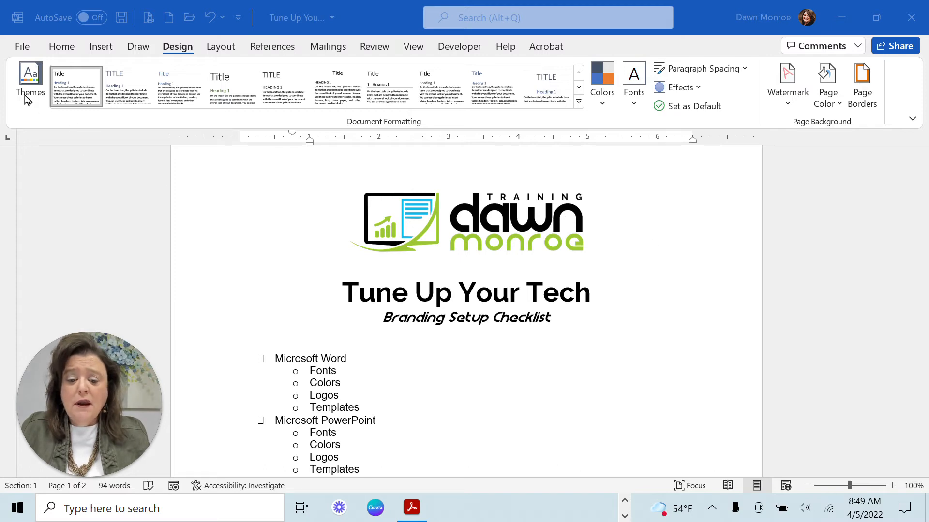
mouse_move(606, 107)
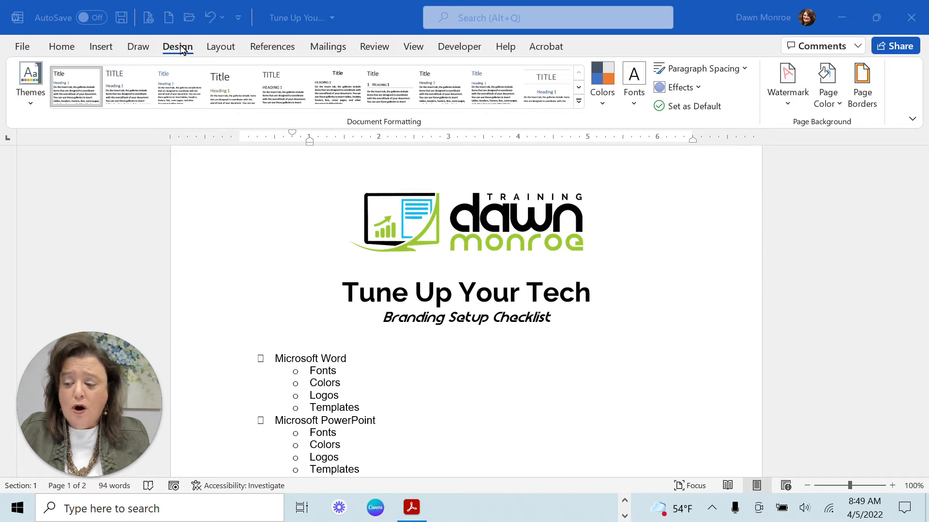
Open Customize Colors from the Design Colors gallery to start a new theme colour set.
click(30, 80)
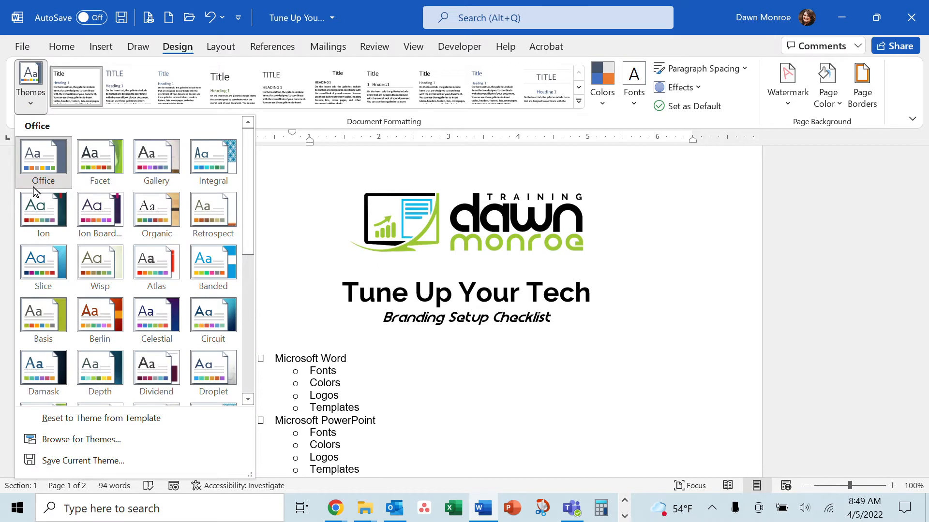
mouse_move(44, 174)
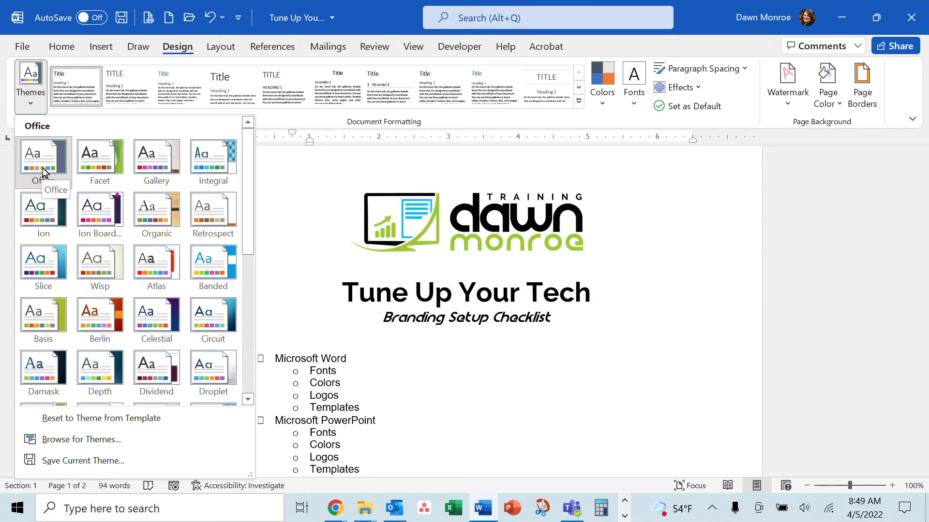
mouse_move(95, 168)
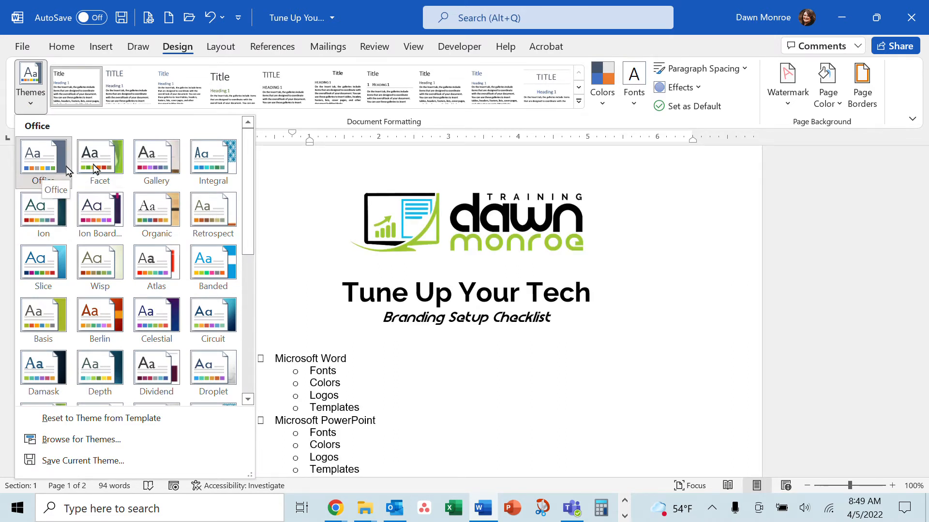
mouse_move(226, 167)
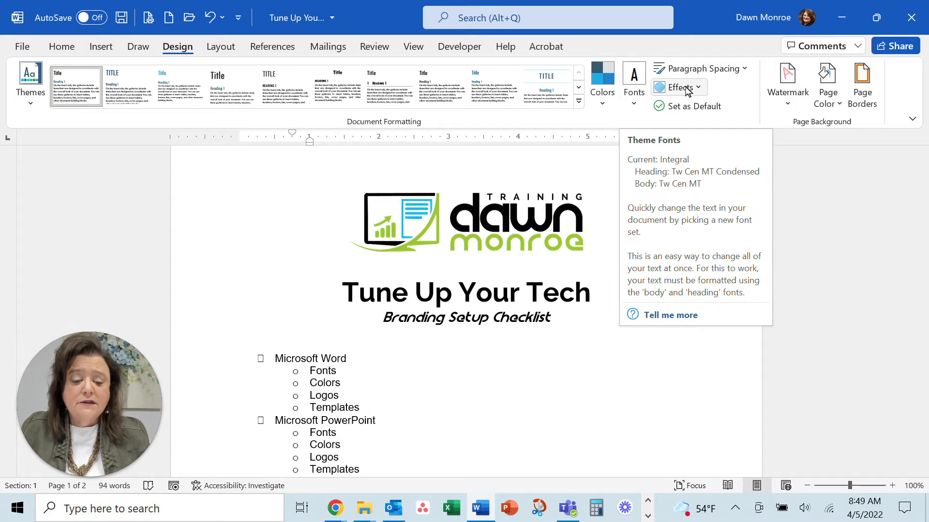
mouse_move(699, 99)
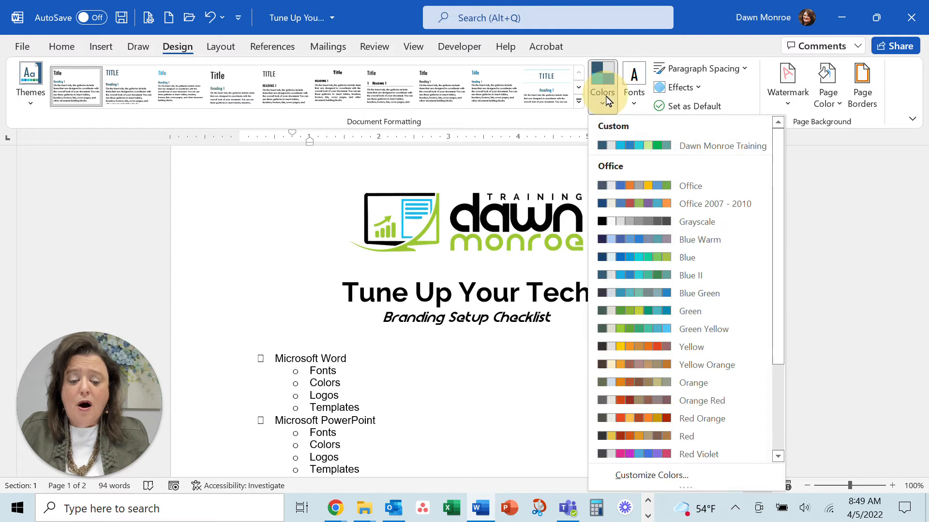
mouse_move(660, 152)
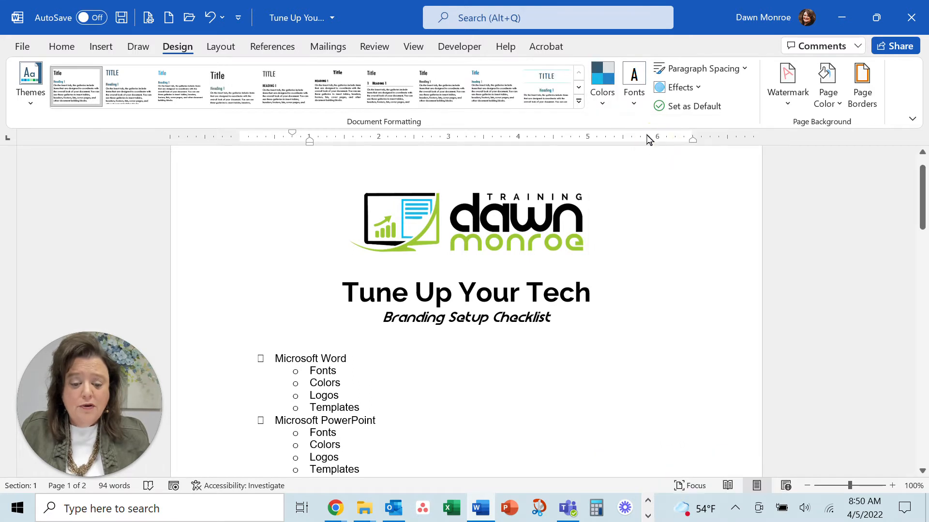
mouse_move(606, 121)
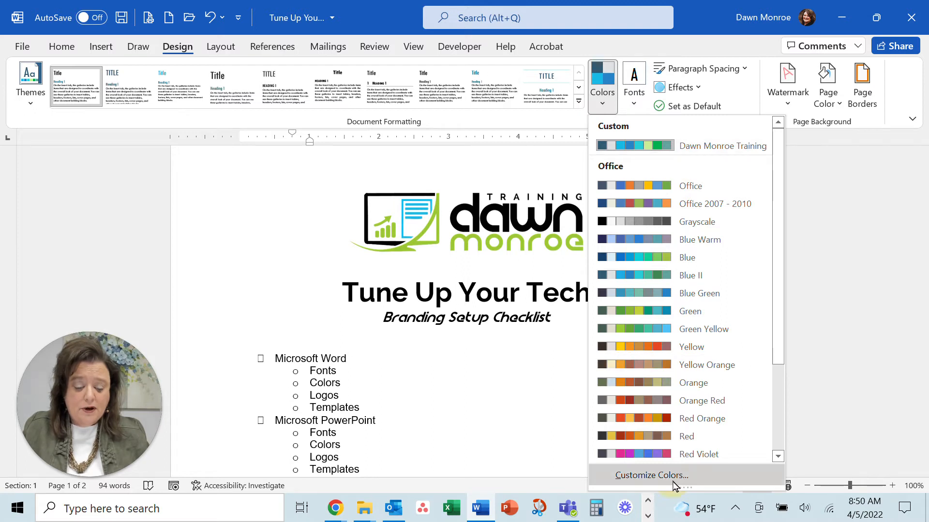
click(652, 476)
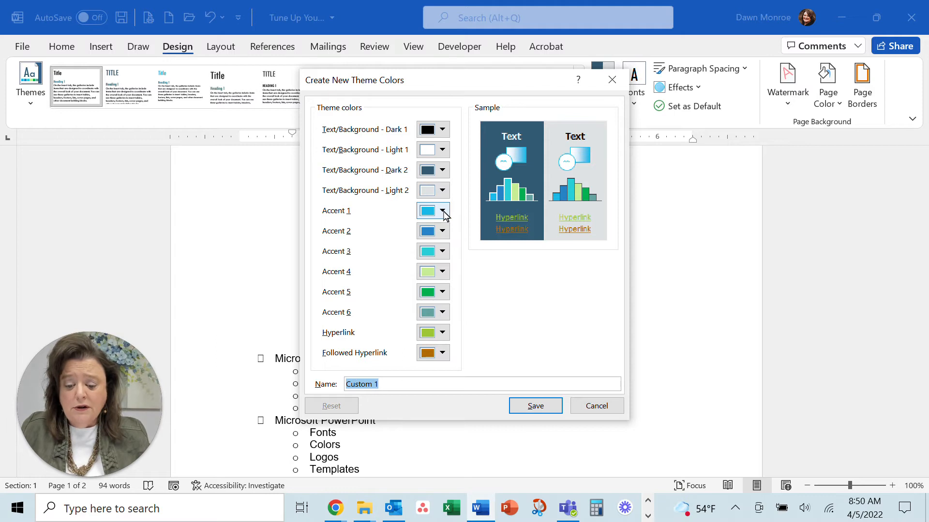
Copy Accent 1's hex code from More Colors, then save the colour set as Custom 1.
click(443, 211)
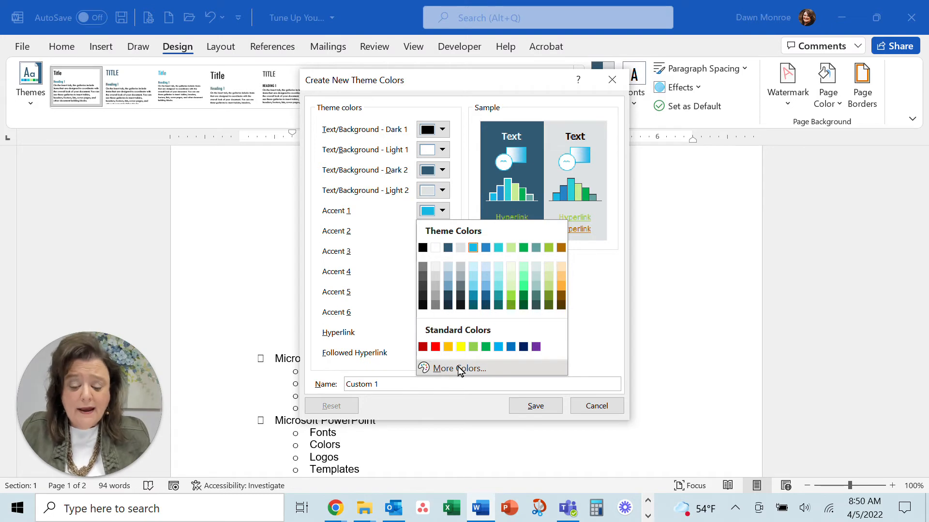
click(459, 369)
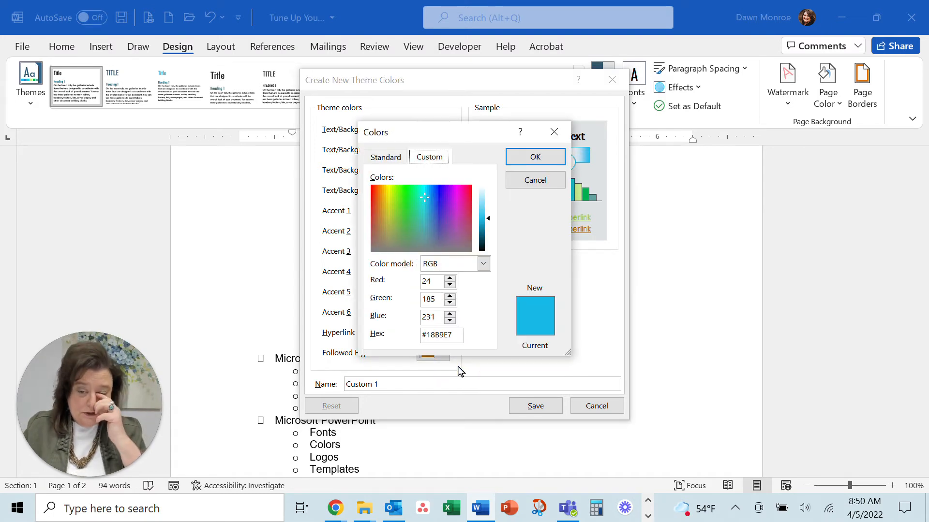
click(449, 335)
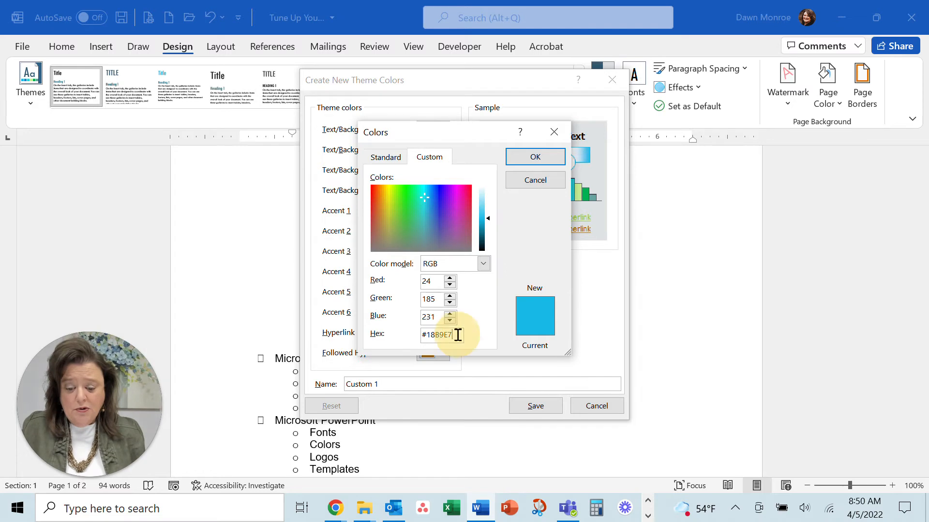
triple_click(437, 335)
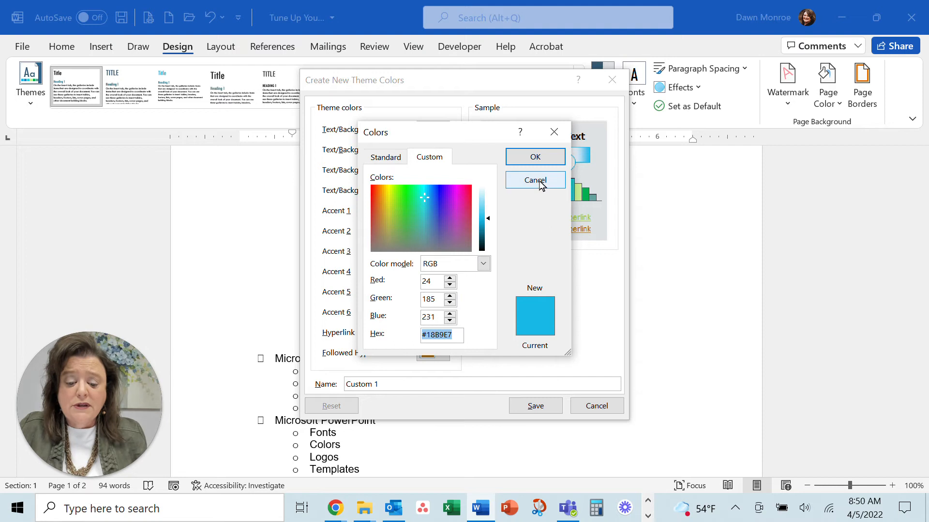
click(535, 179)
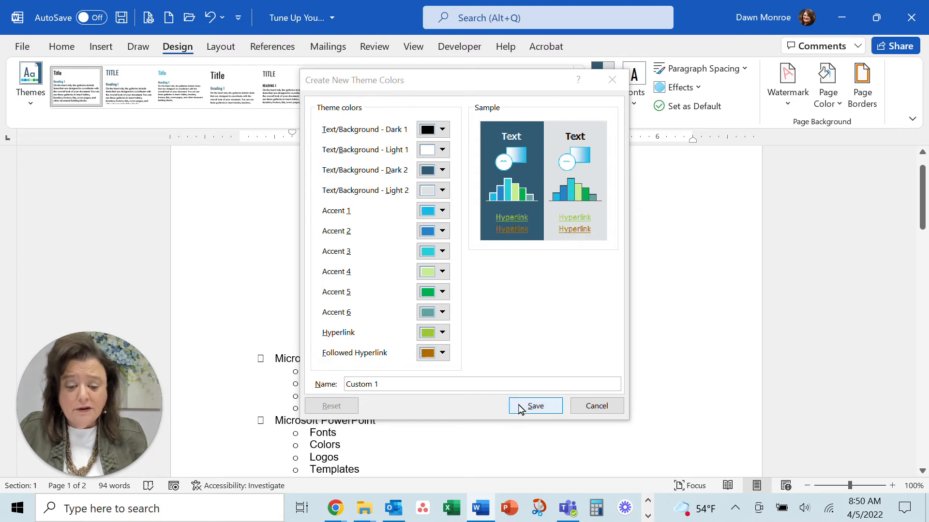
click(535, 406)
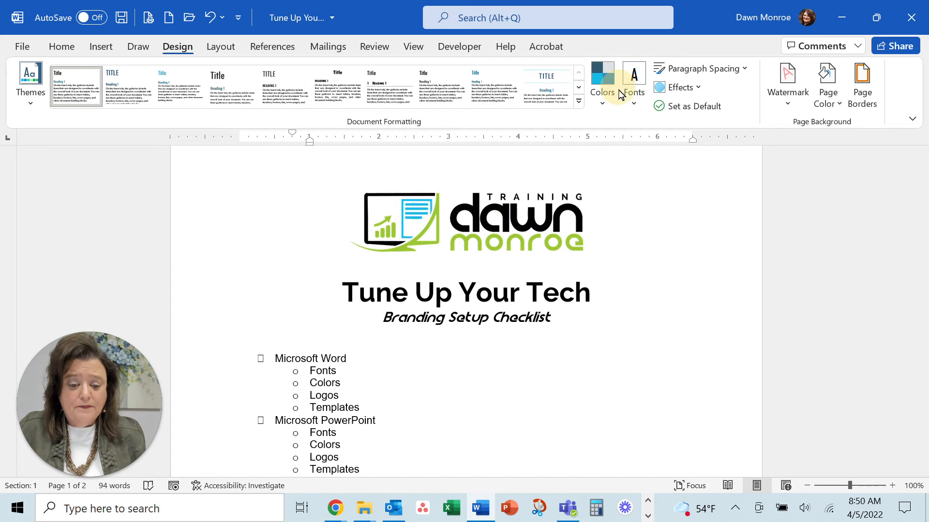
click(602, 80)
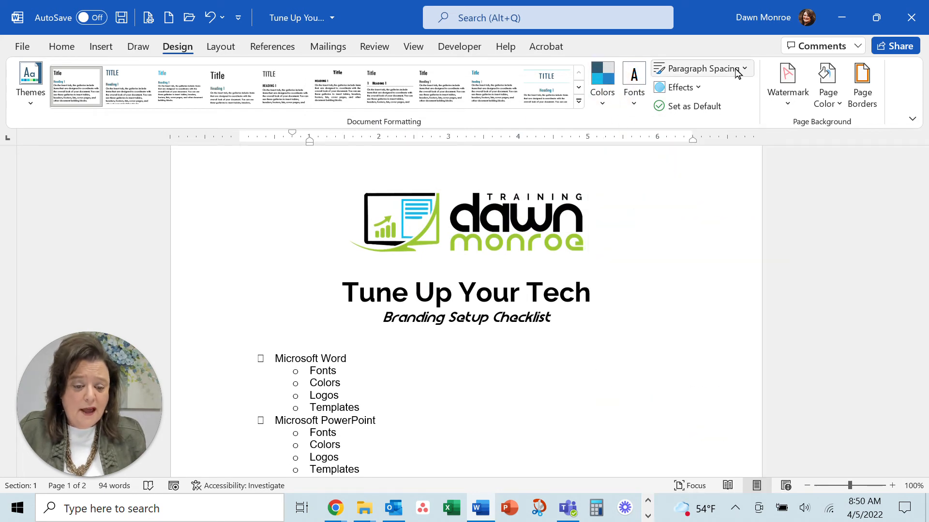
click(702, 68)
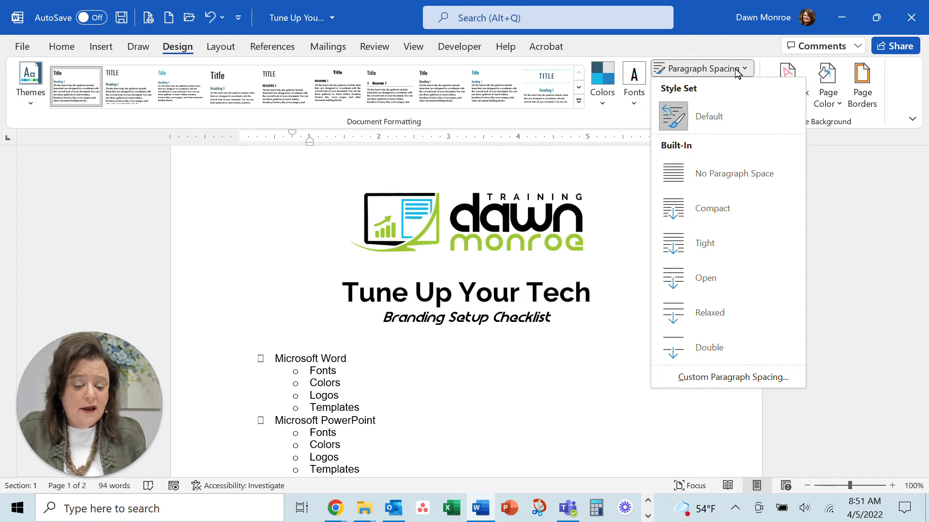
click(702, 68)
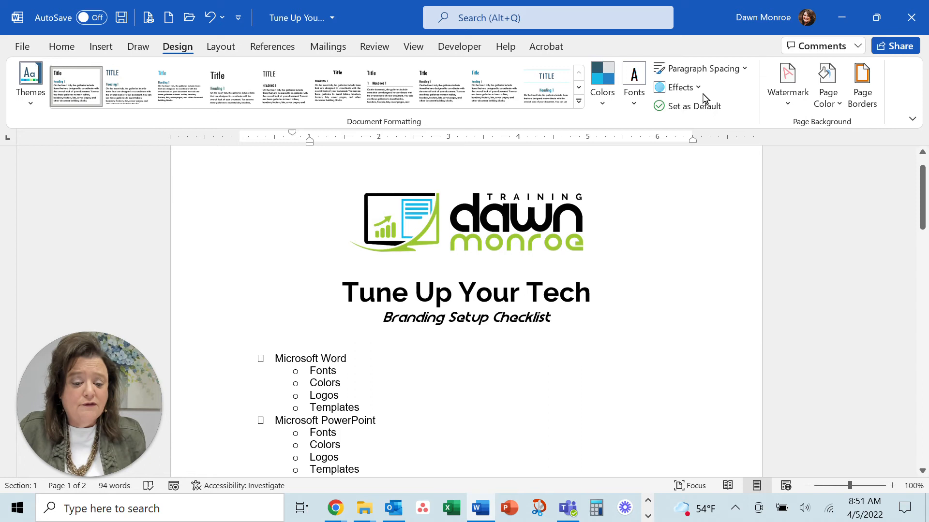
click(679, 87)
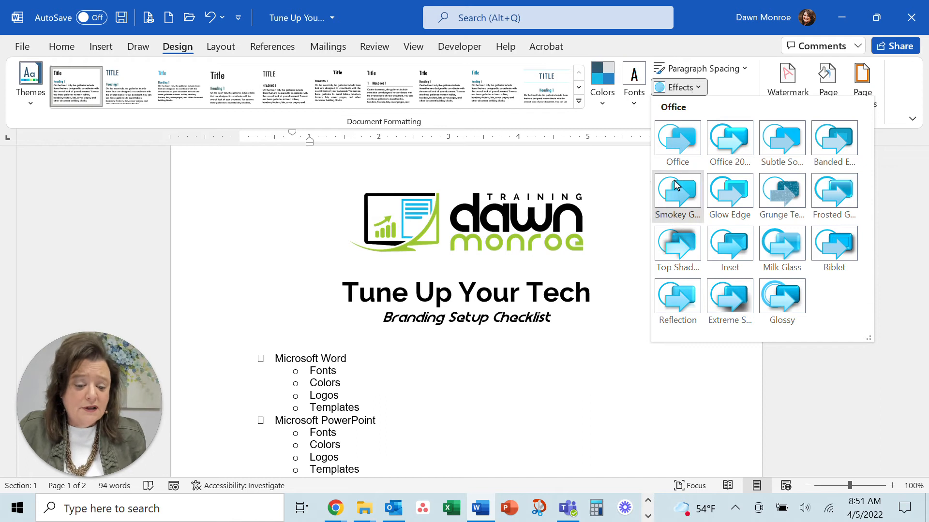
mouse_move(699, 243)
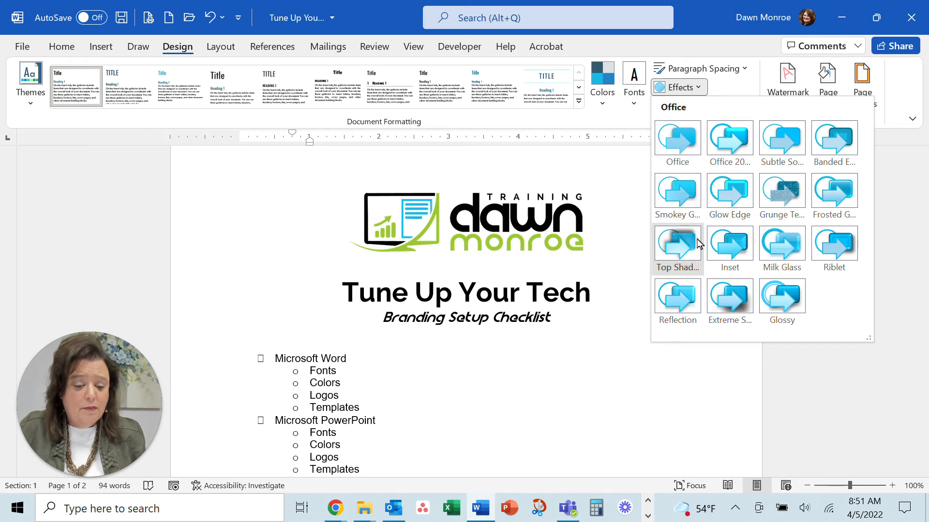
mouse_move(752, 180)
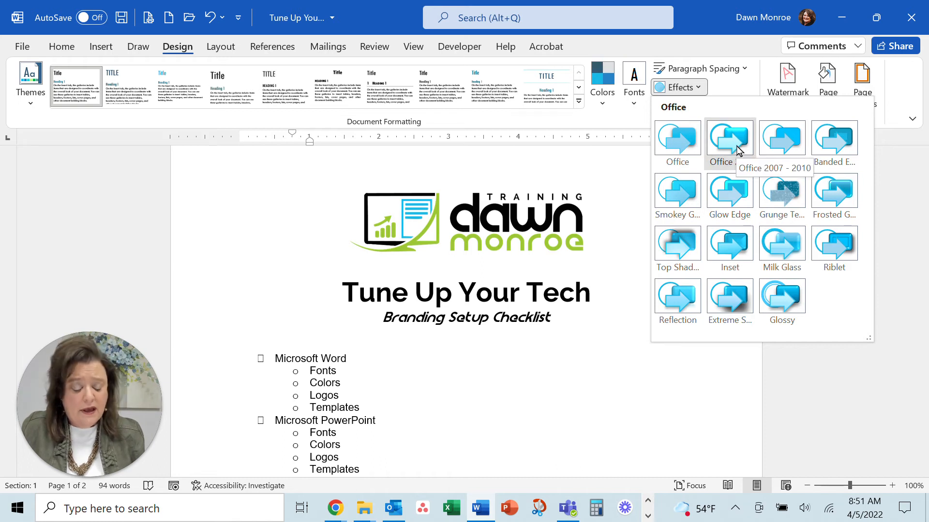
mouse_move(786, 156)
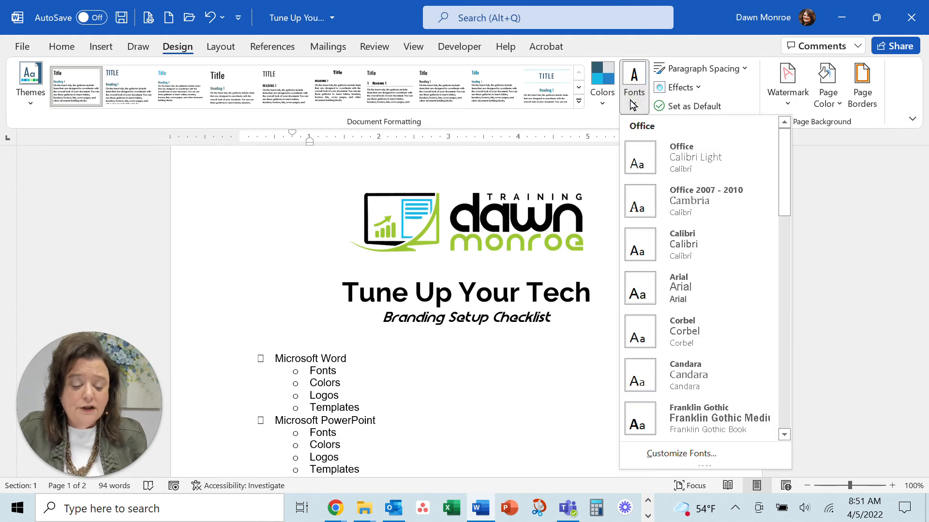
mouse_move(676, 456)
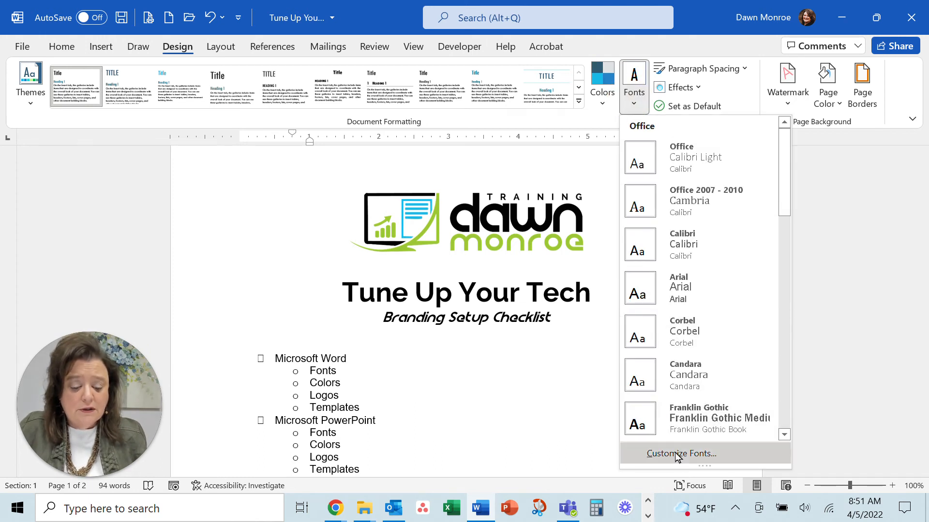
Review Tw Cen MT Condensed and Tw Cen MT in Customize Fonts, then cancel.
click(681, 453)
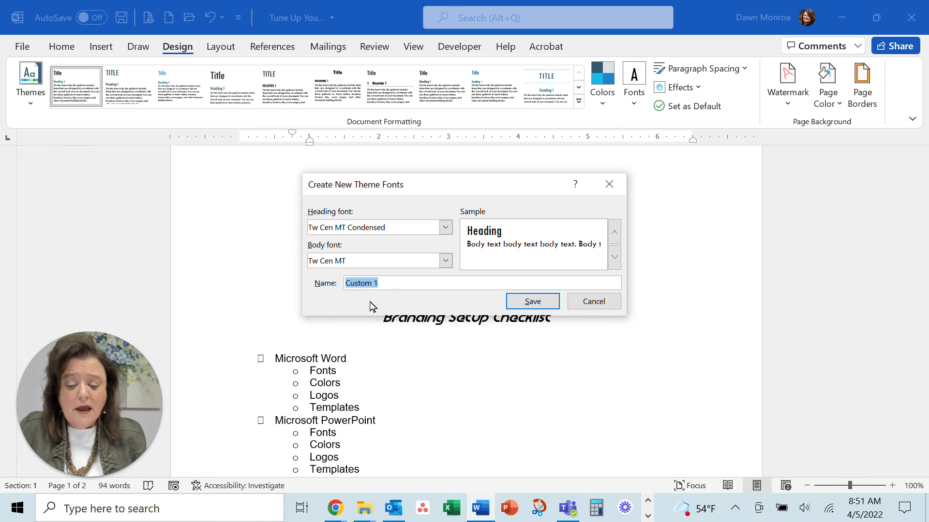
mouse_move(450, 279)
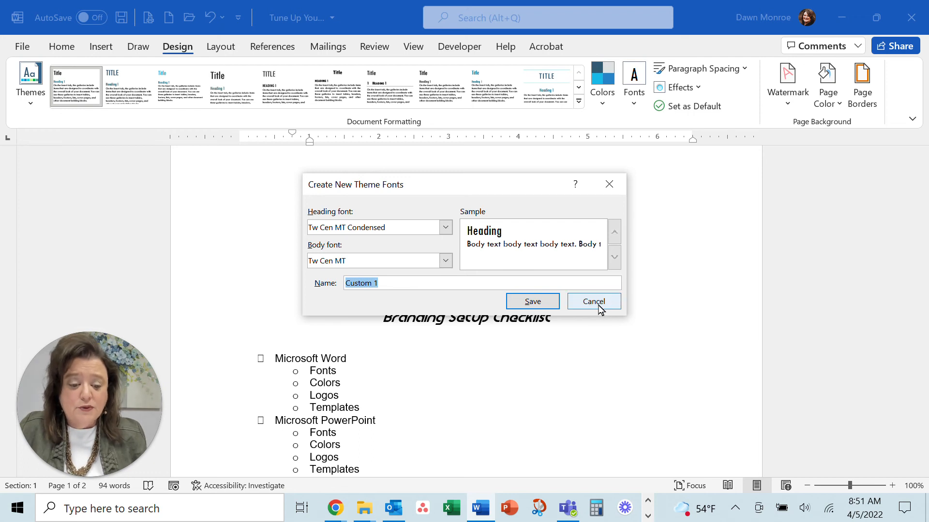
click(594, 302)
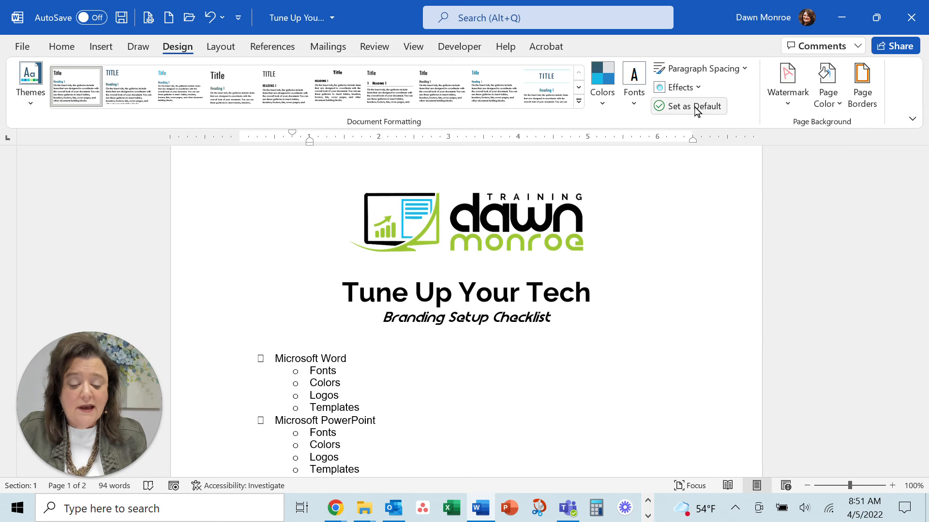
Set the current Design theme and style set as default, confirming Yes.
click(692, 106)
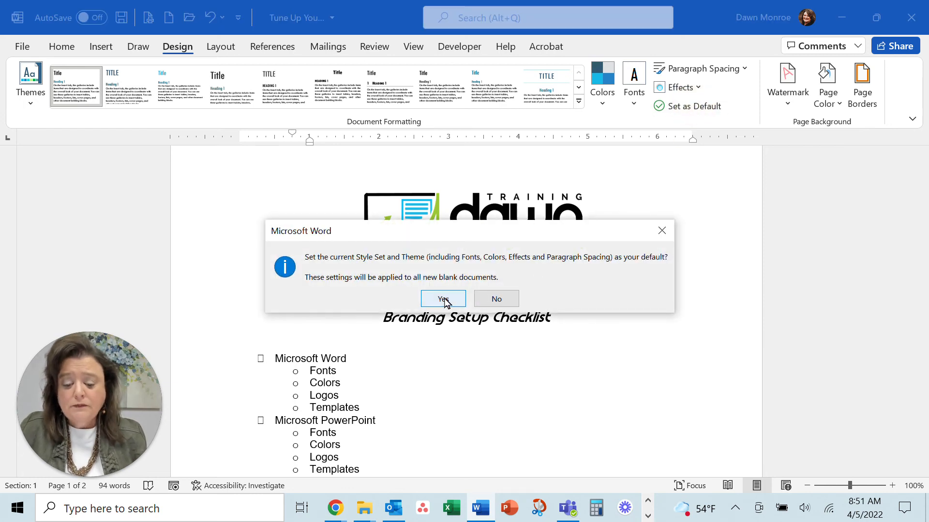
click(443, 299)
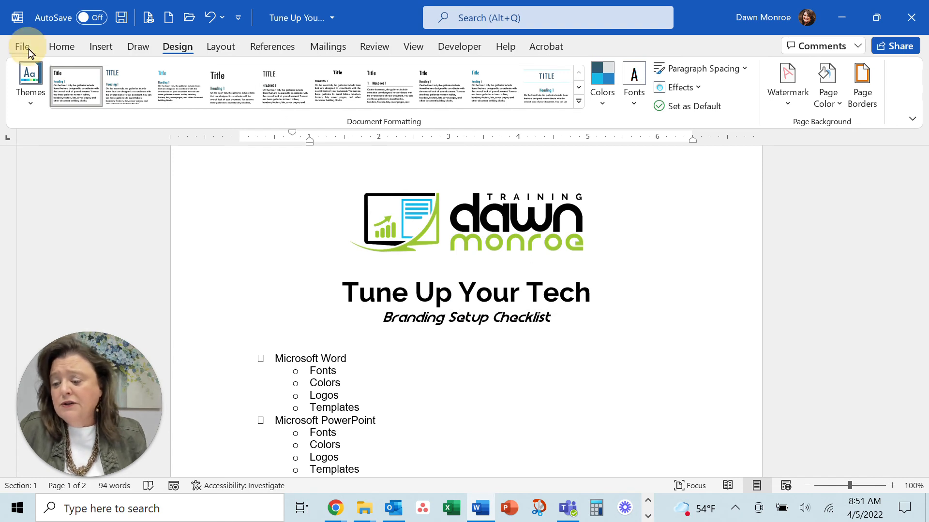
Create a new blank document using the Tw Cen MT default theme and view its Design tab.
click(22, 46)
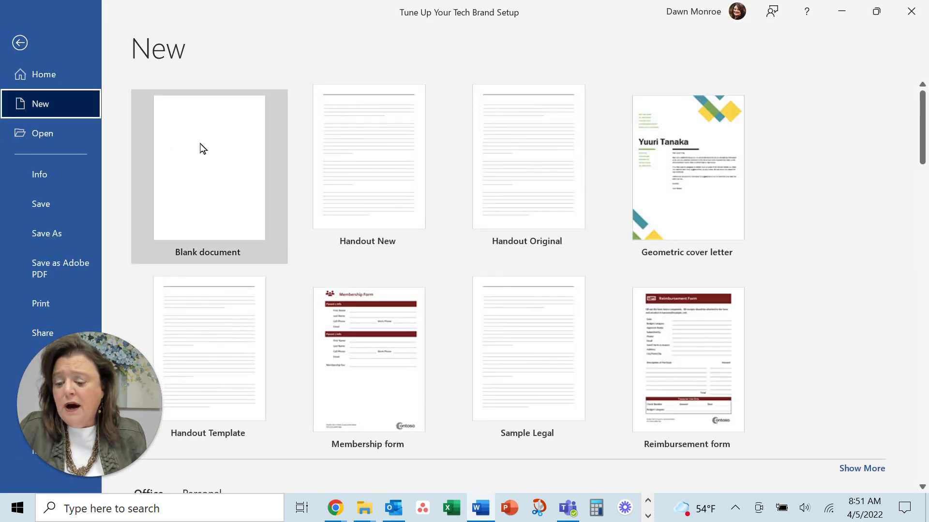
click(209, 167)
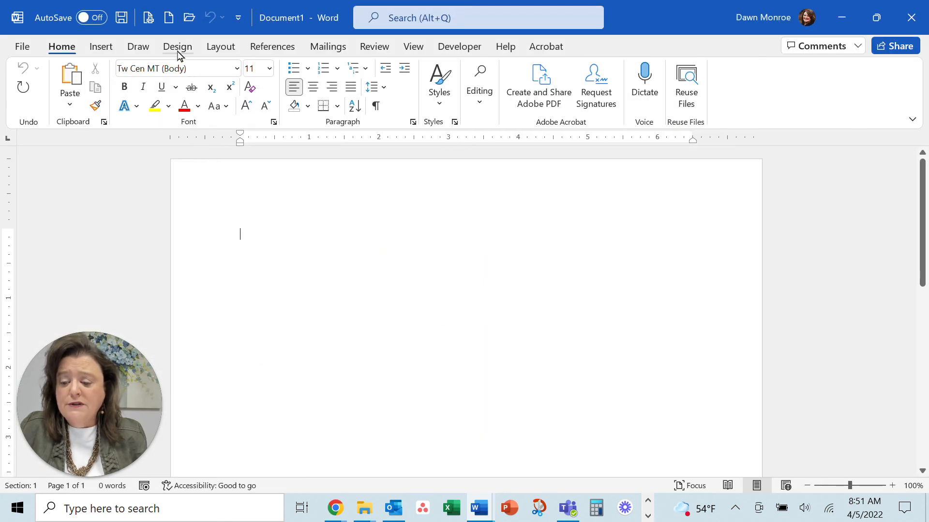
click(177, 47)
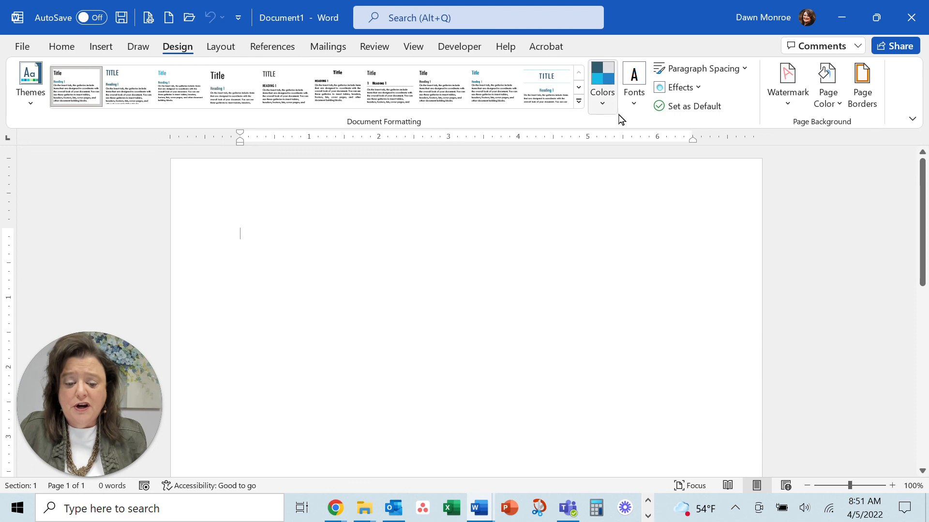